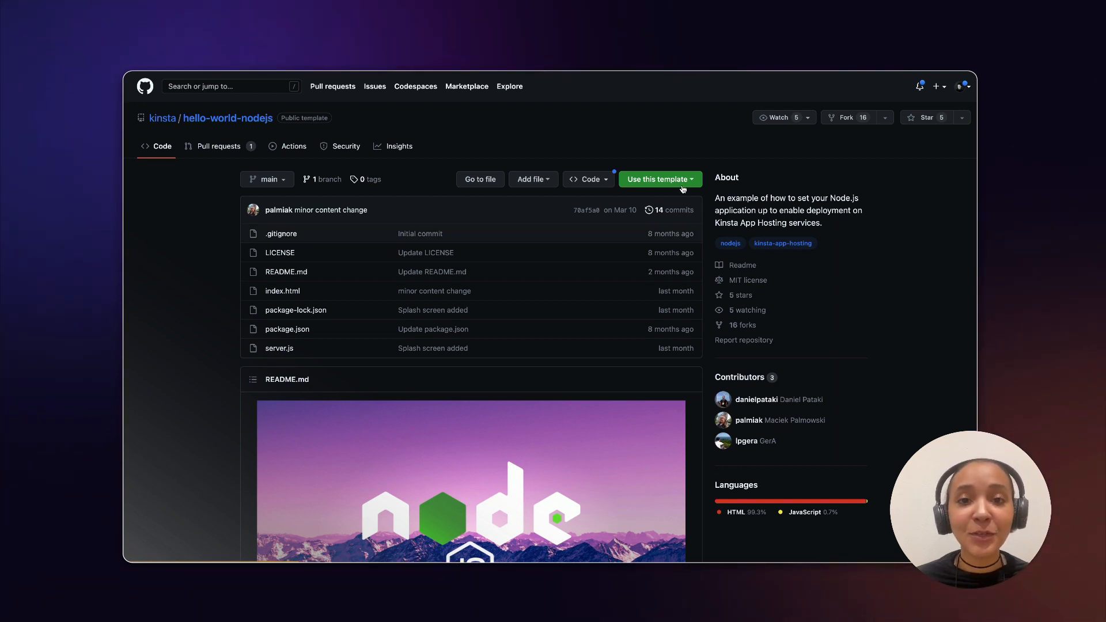
# Choose 'Use this template' on hello-world-nodejs to start a new repository.
pyautogui.click(655, 179)
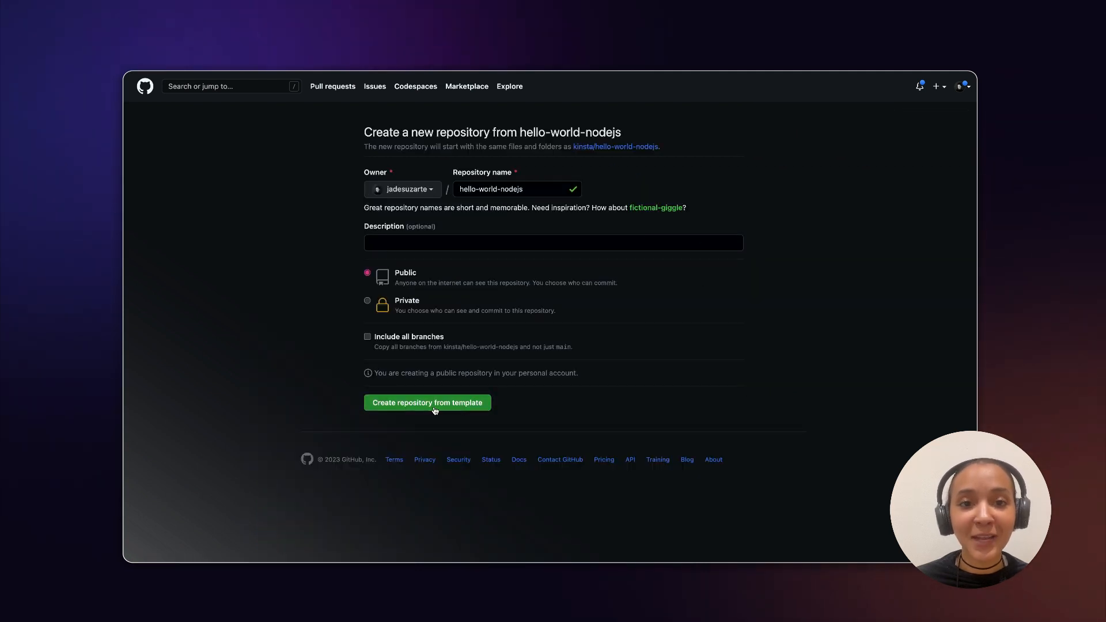
# Create the hello-world-nodejs repository, then start adding an application in MyKinsta.
pyautogui.click(427, 402)
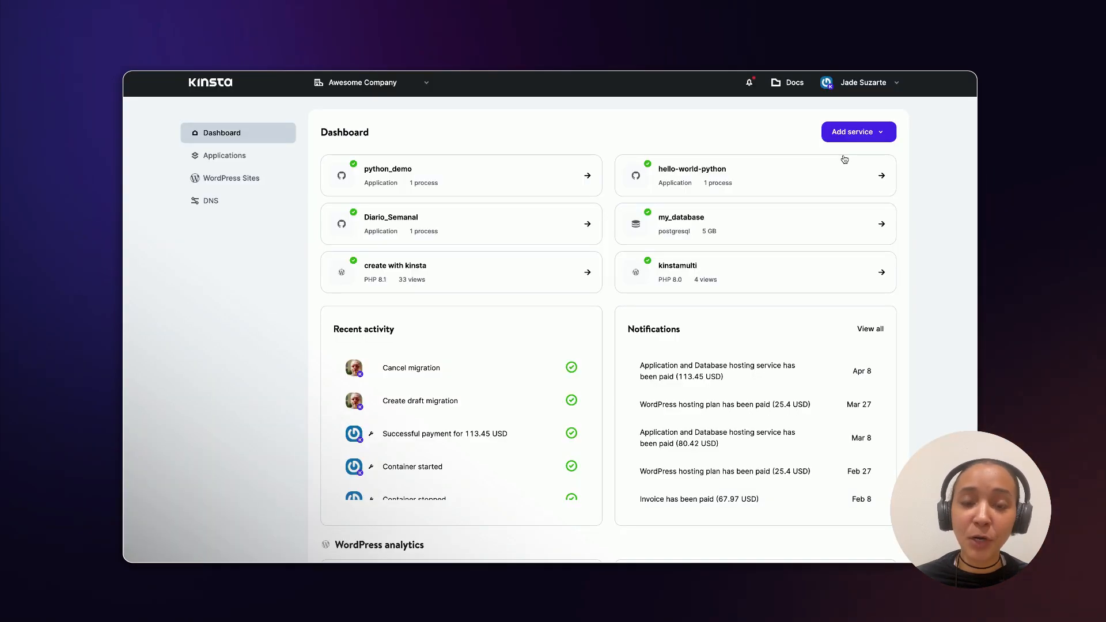
pyautogui.click(858, 131)
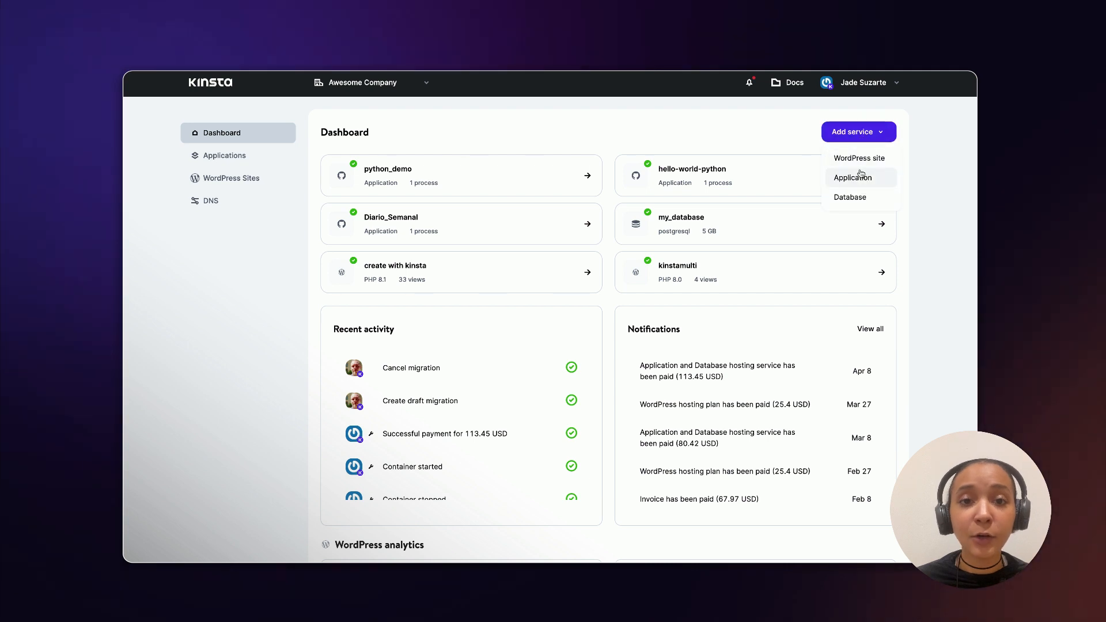
pyautogui.click(852, 177)
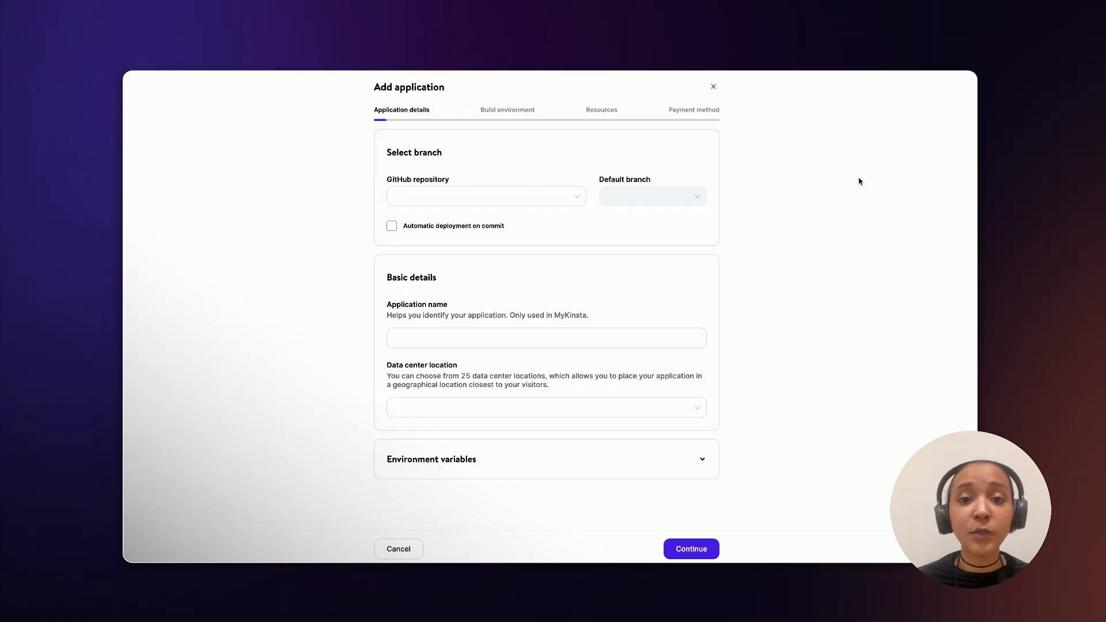
# Pick the hello-world-nodejs repo with automatic deployment on commit, hosted in Council Bluffs, Iowa.
pyautogui.click(486, 196)
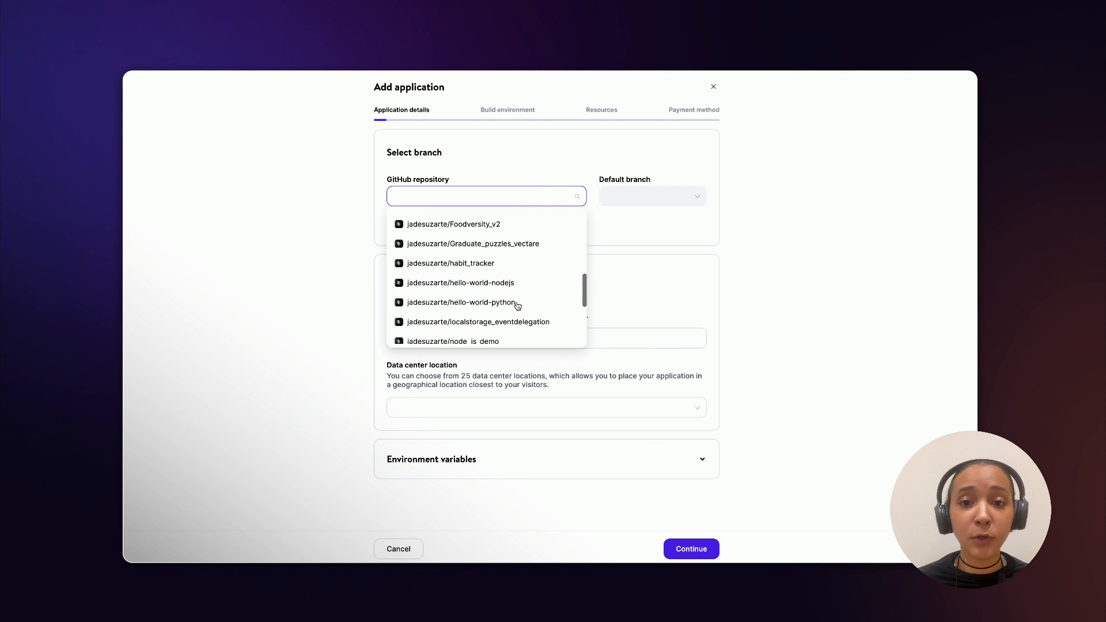
pyautogui.moveTo(506, 283)
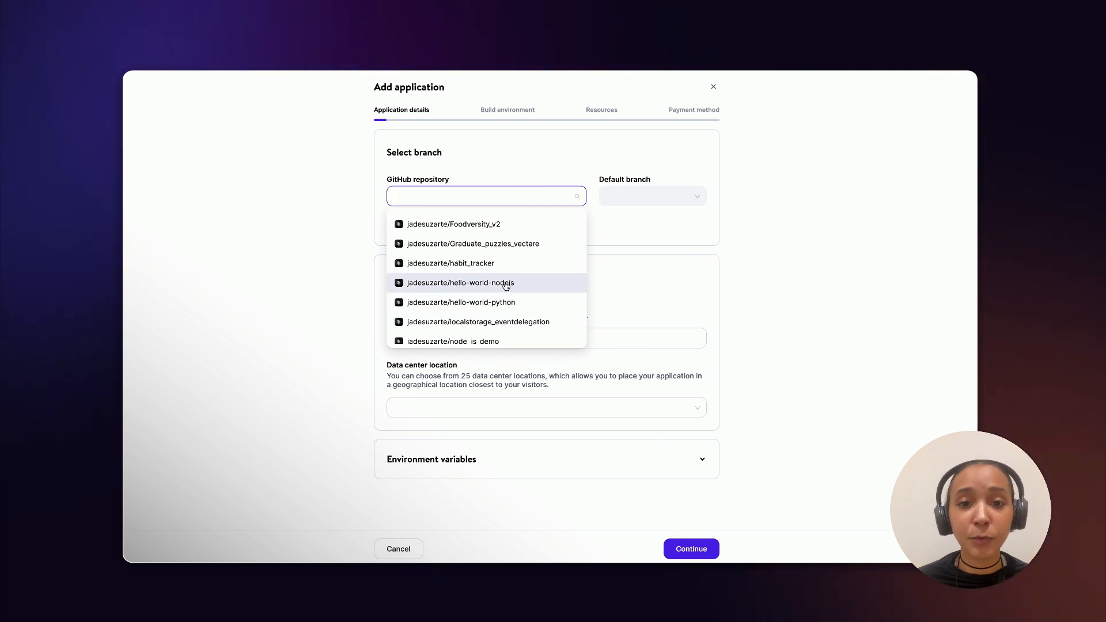
pyautogui.click(458, 282)
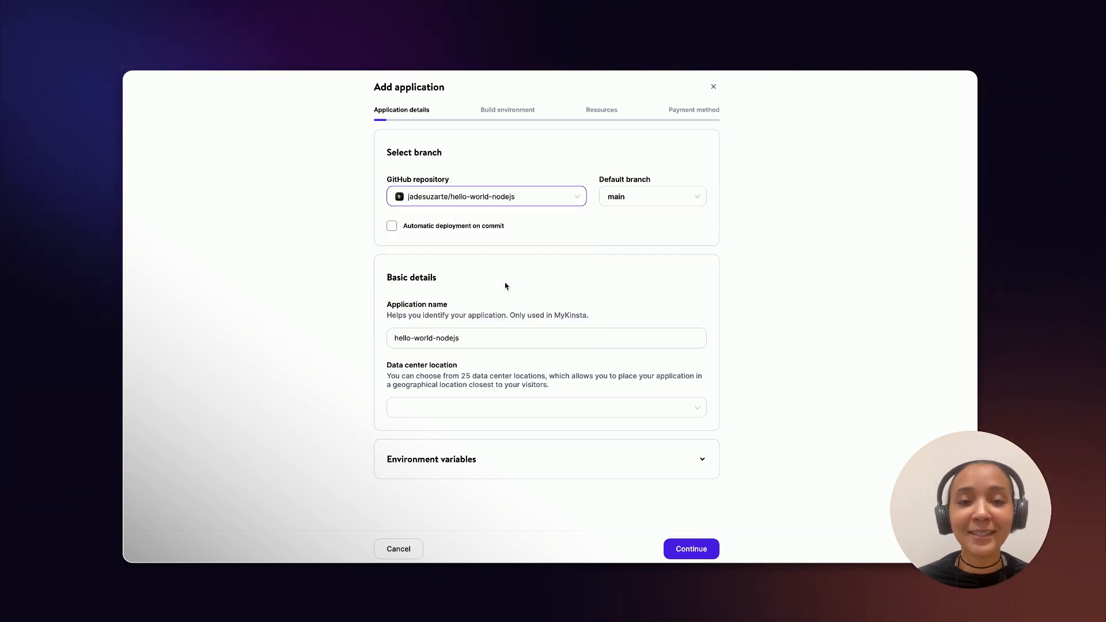
pyautogui.click(546, 407)
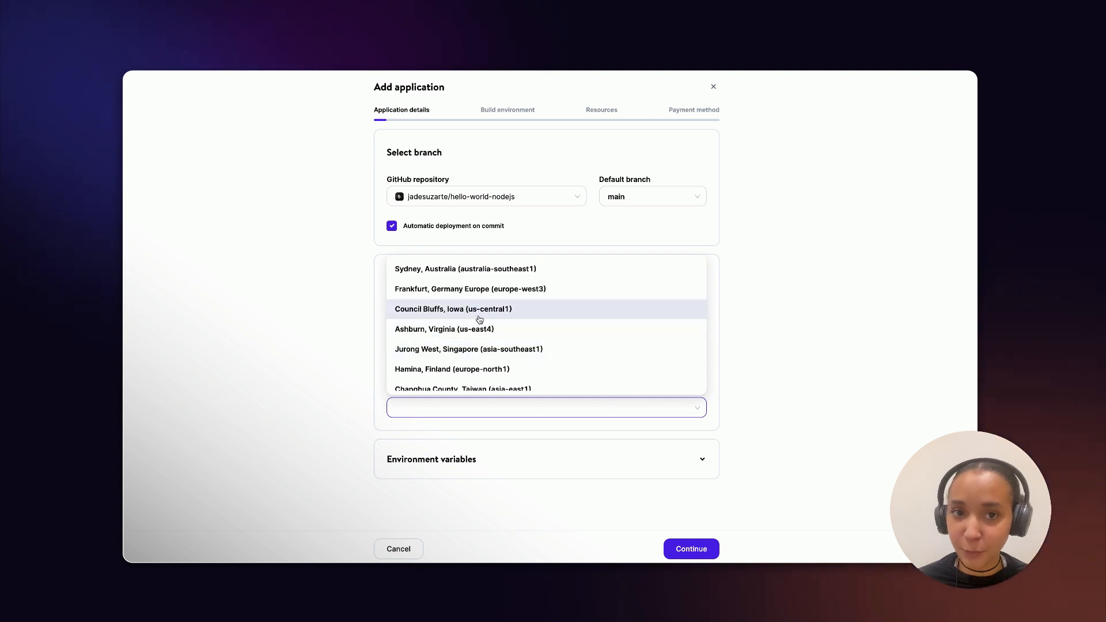
pyautogui.click(691, 549)
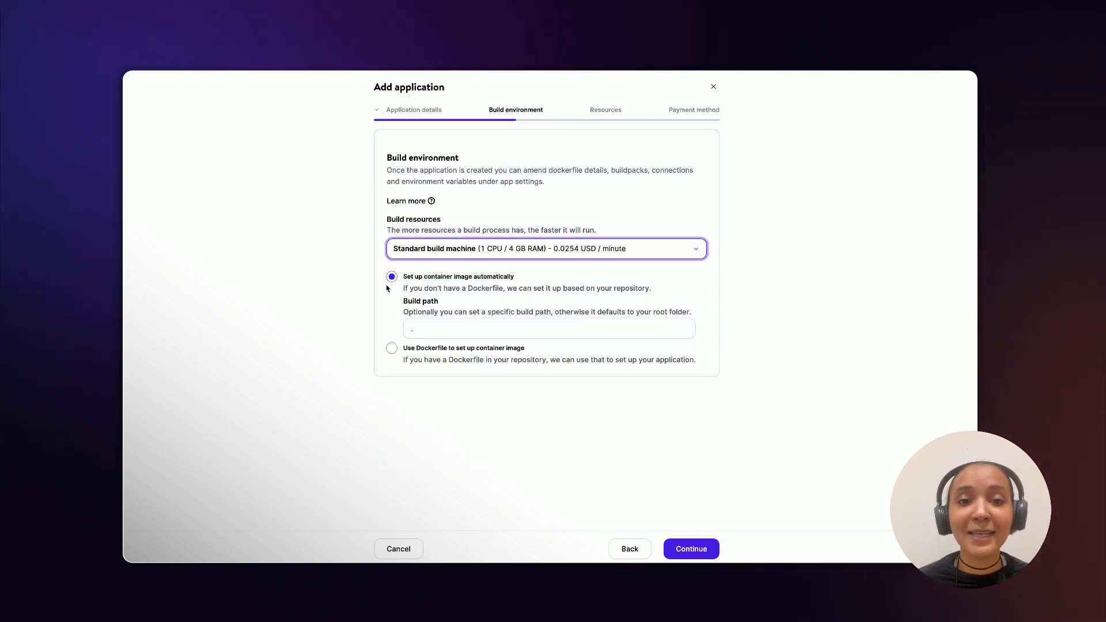
# Accept the build environment and give the web process a 0.5 CPU / 1 GB RAM pod.
pyautogui.click(690, 549)
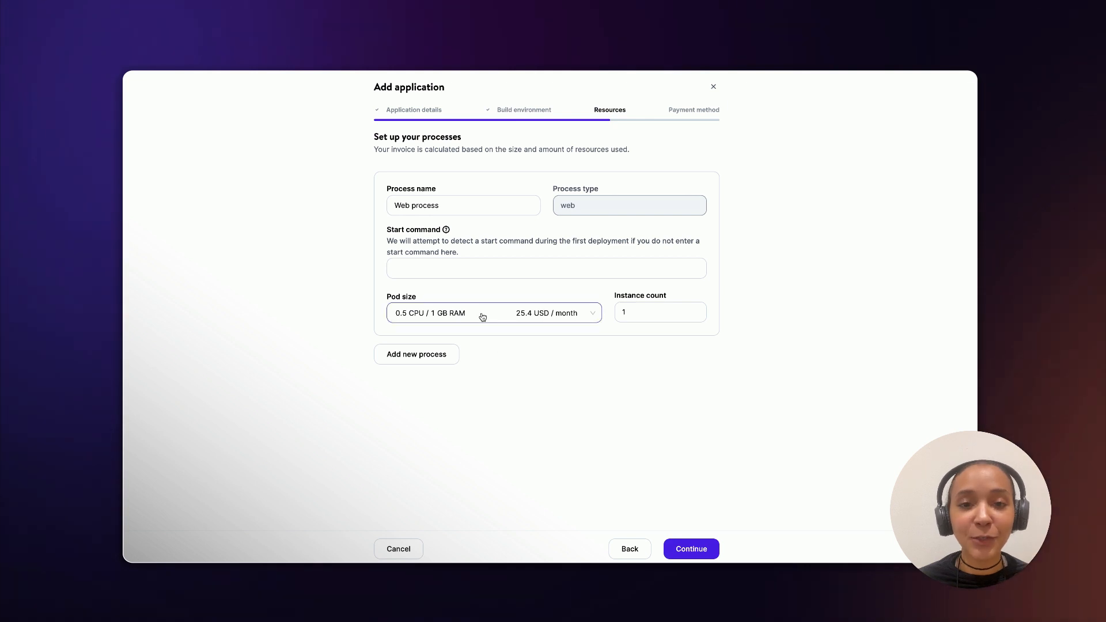
pyautogui.click(493, 313)
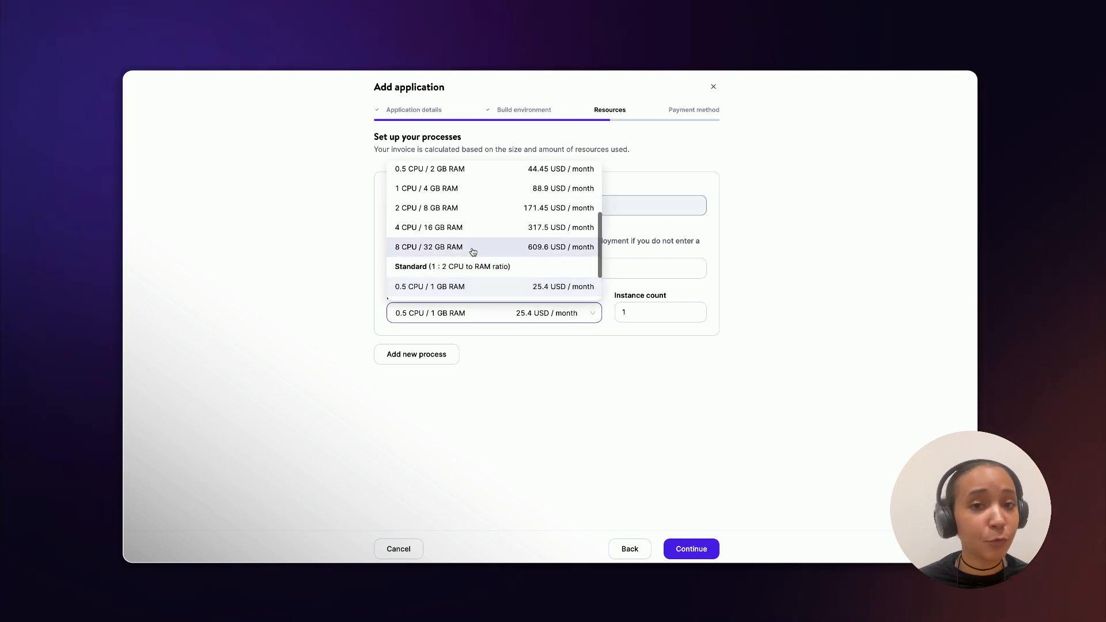
pyautogui.moveTo(475, 290)
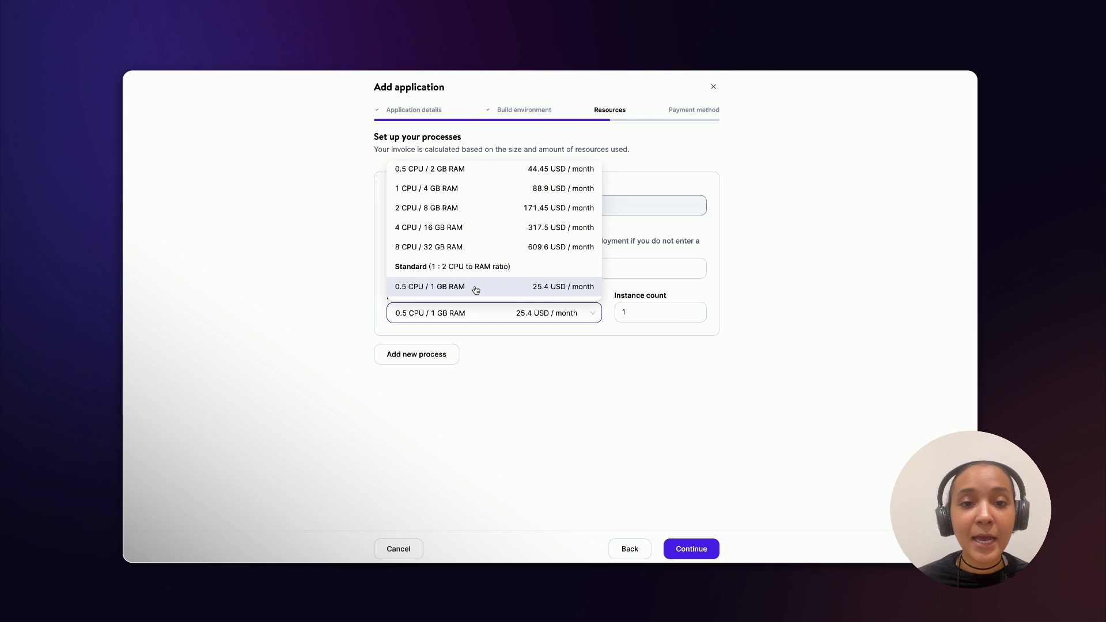
pyautogui.click(474, 286)
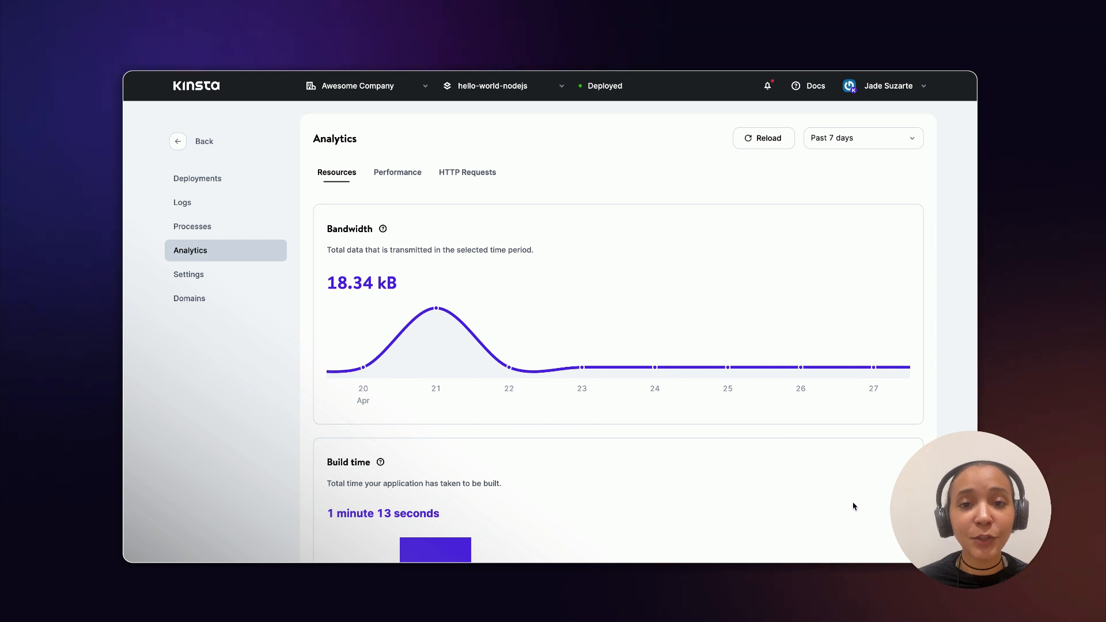
pyautogui.scroll(-3)
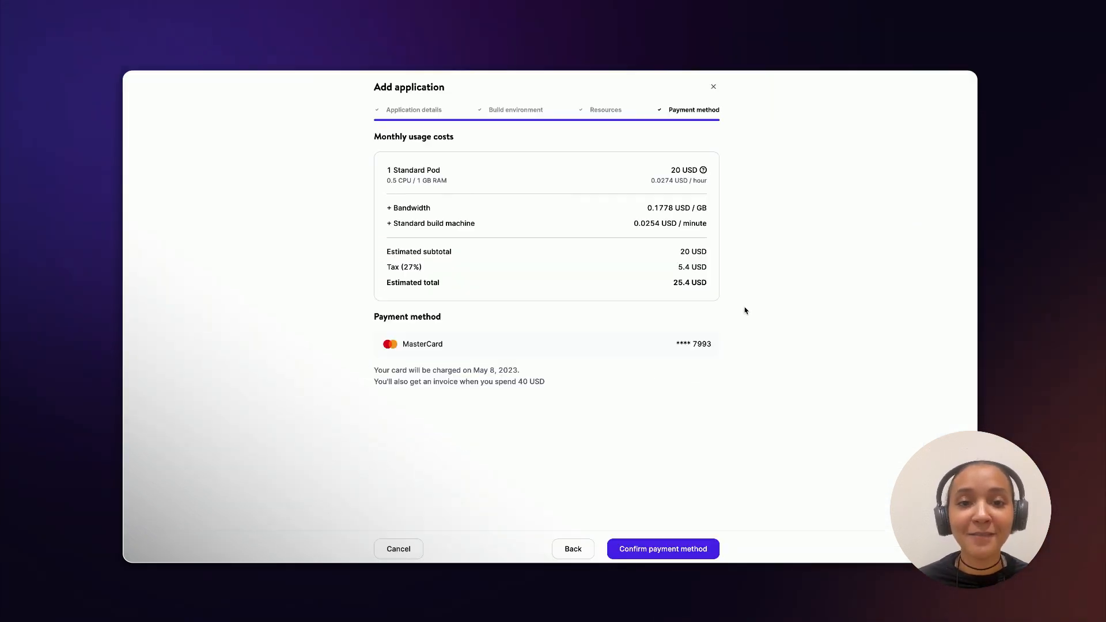
# Confirm the payment method so the application is created and deployment ca9865 begins.
pyautogui.click(662, 549)
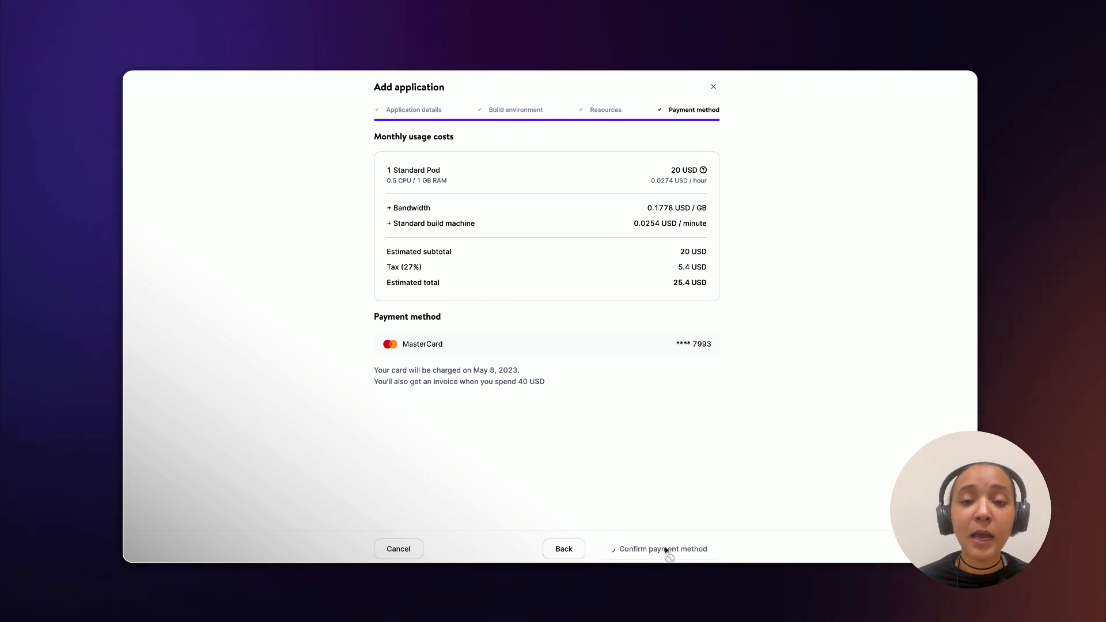
pyautogui.click(662, 549)
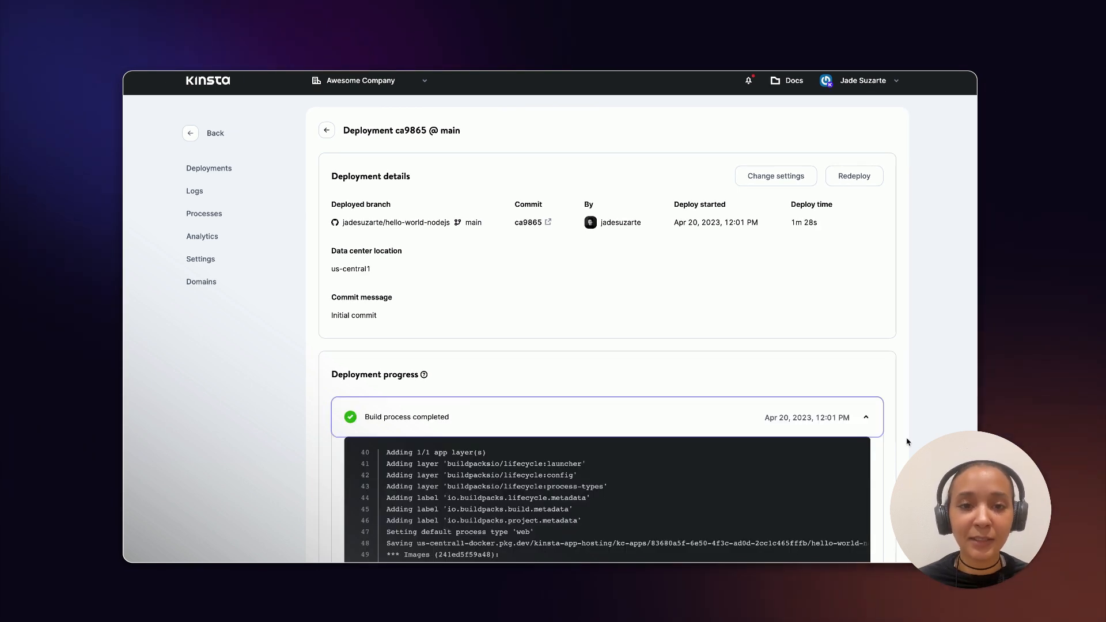
# Check the deployment progress and open the live app at hello-world-nodejs-1fr74.kinsta.app.
pyautogui.scroll(-3)
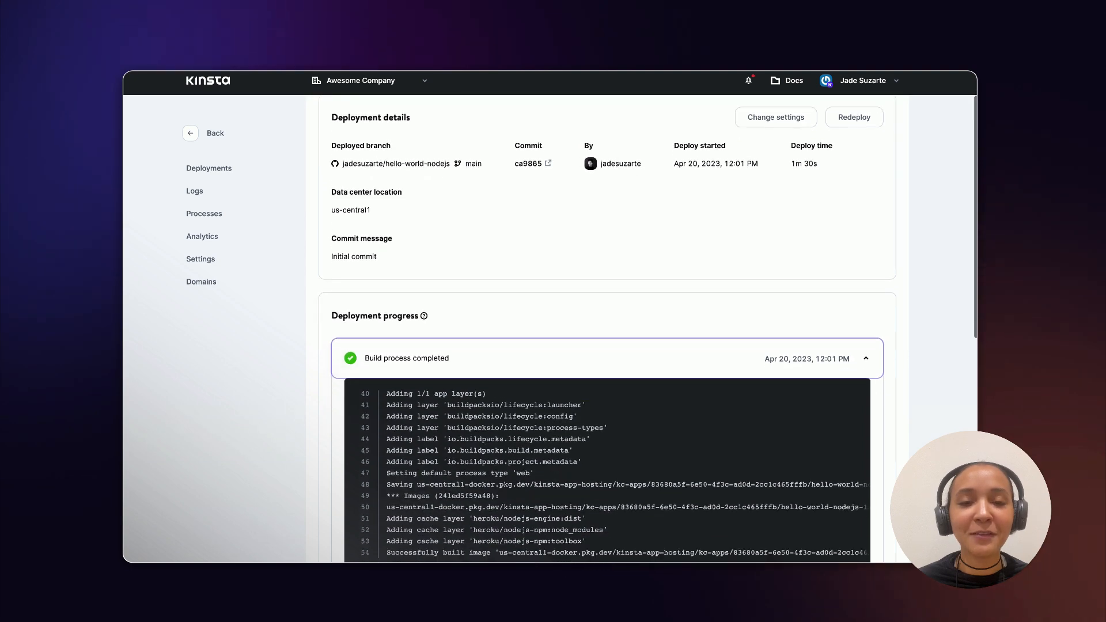
pyautogui.scroll(-3)
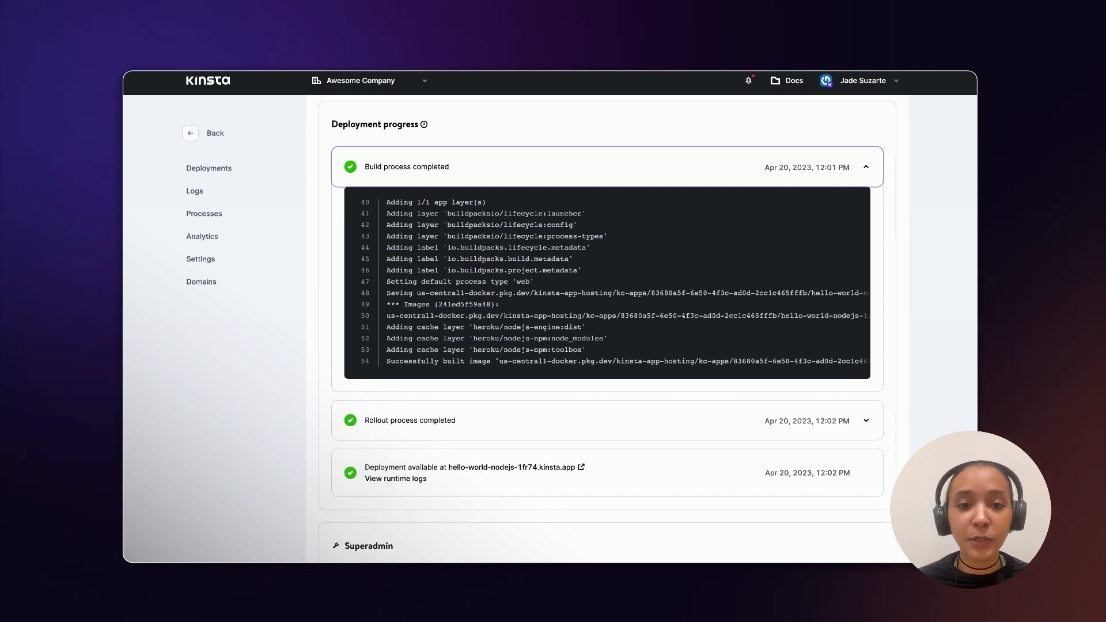
pyautogui.moveTo(511, 468)
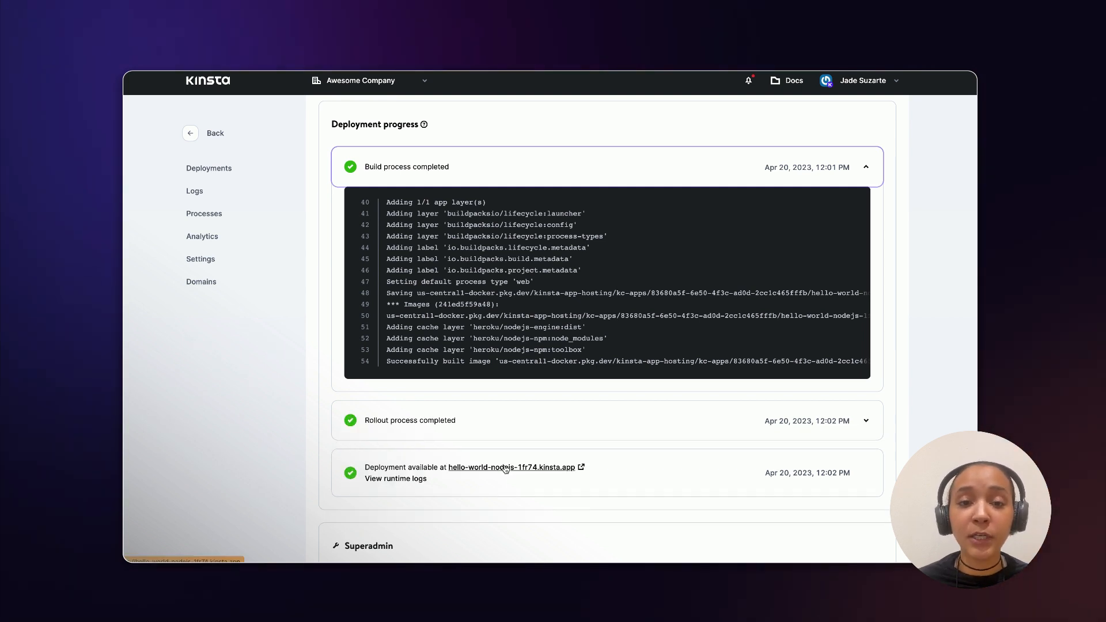
pyautogui.click(510, 468)
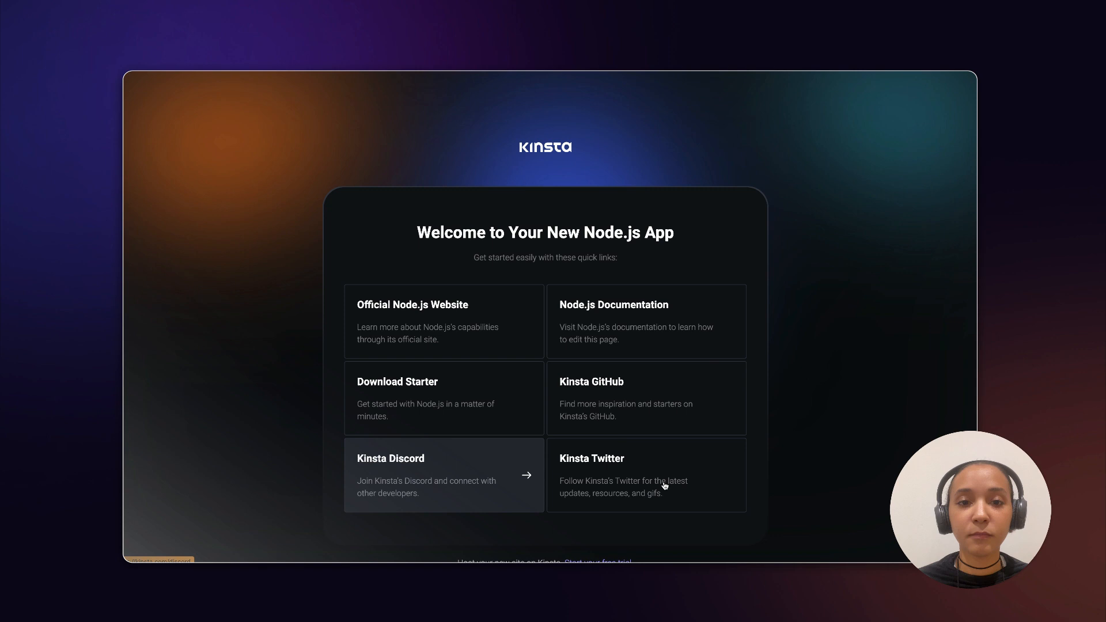
pyautogui.moveTo(495, 334)
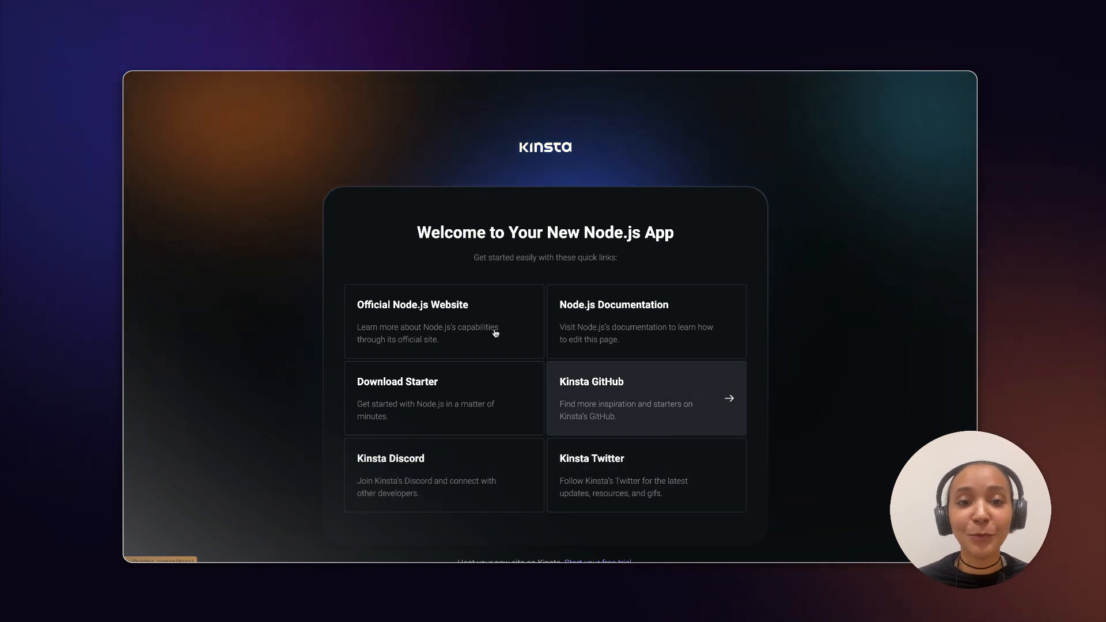
pyautogui.moveTo(617, 532)
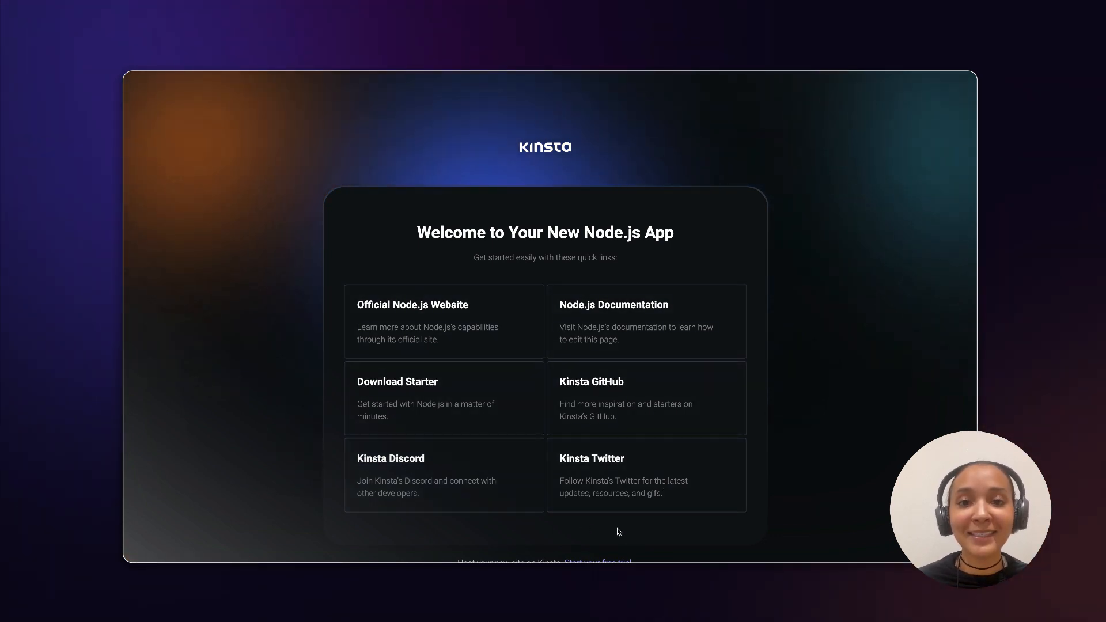